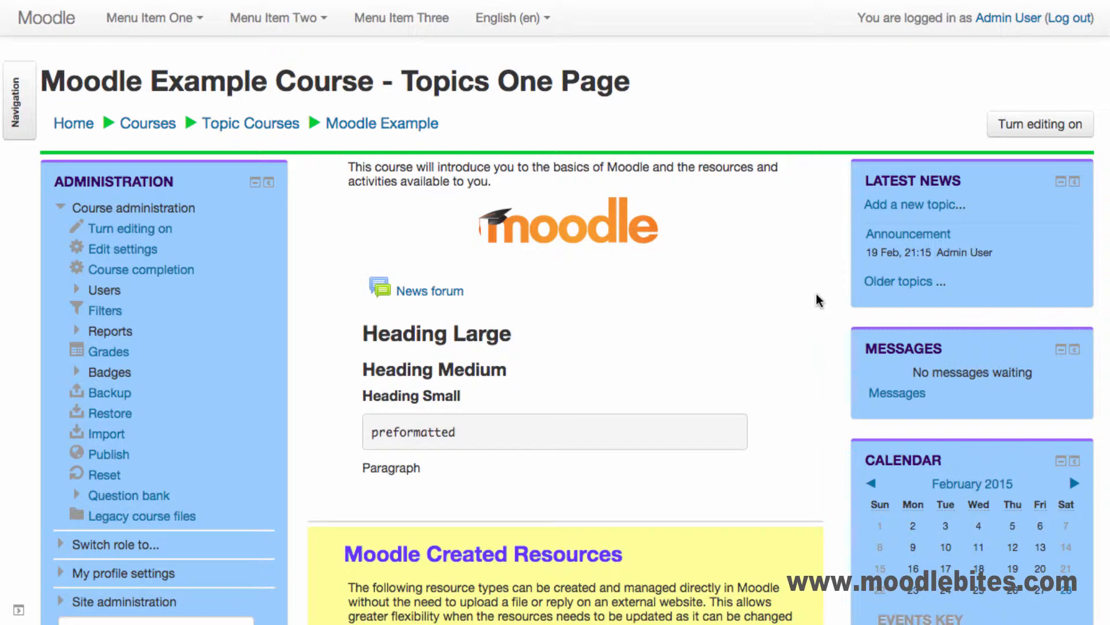
mouse_move(684, 132)
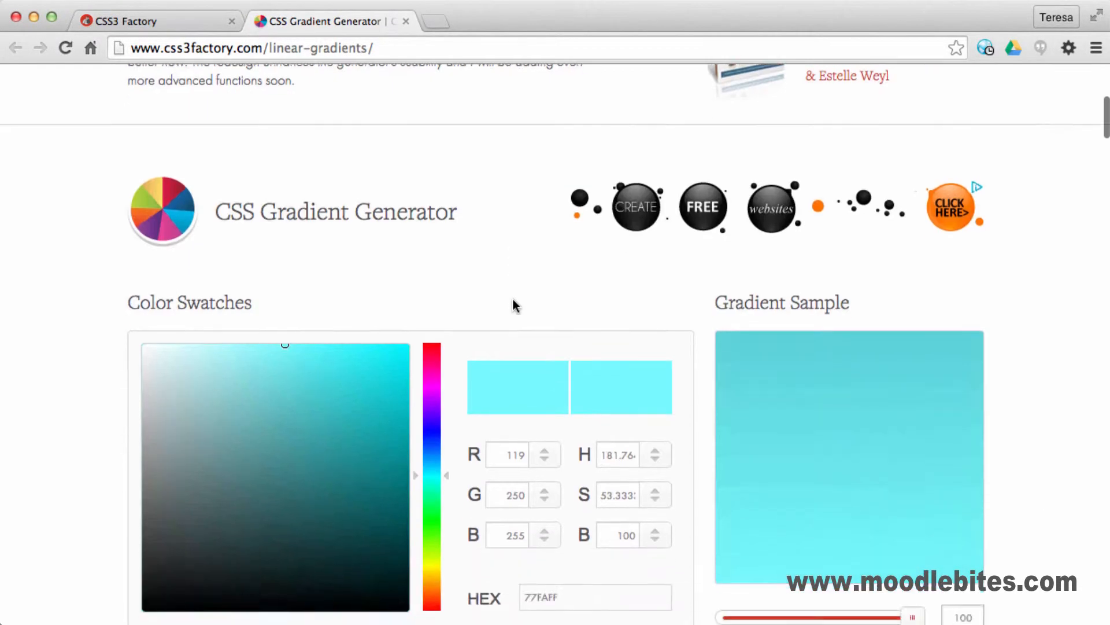
Step: Change the second gradient colour to a pale lavender (B7B5F2) in CSS3 Factory
scroll("down", 3)
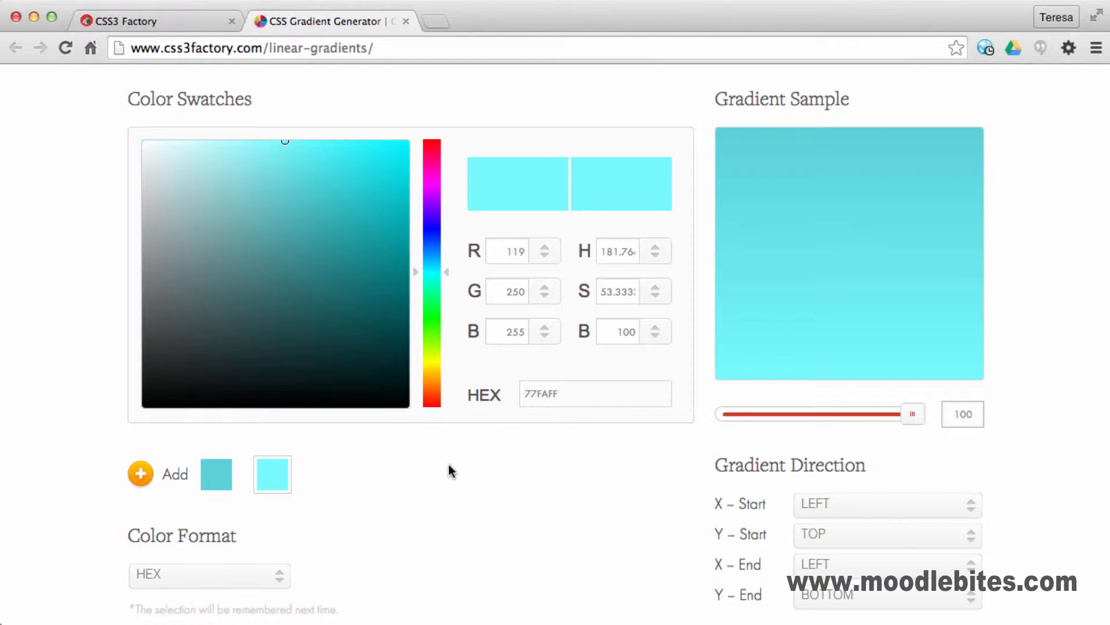
mouse_move(268, 482)
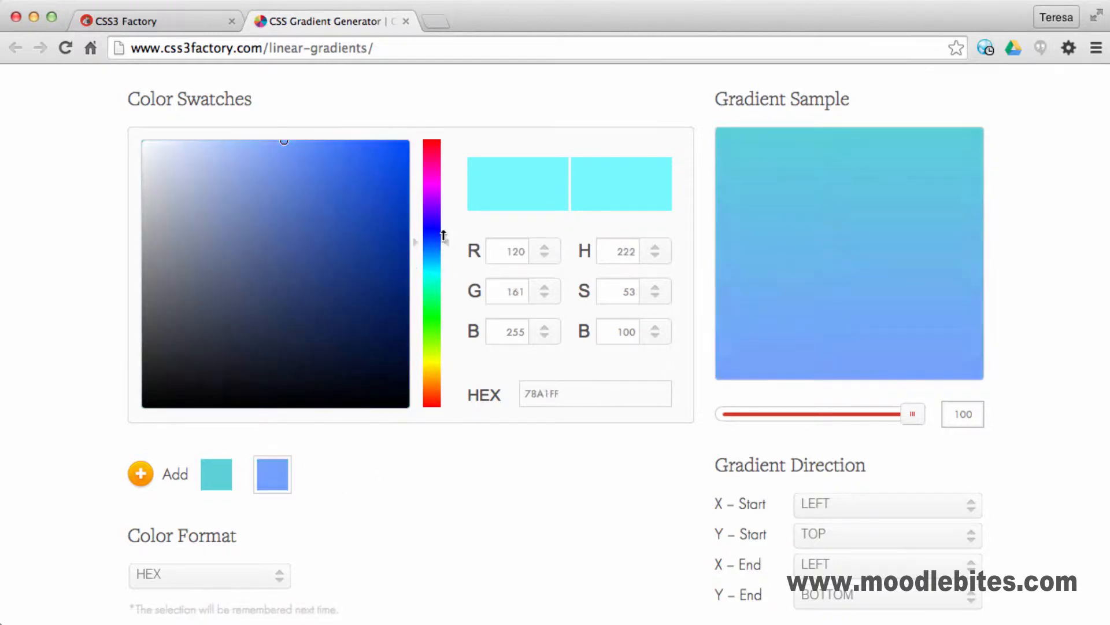
left_click(243, 171)
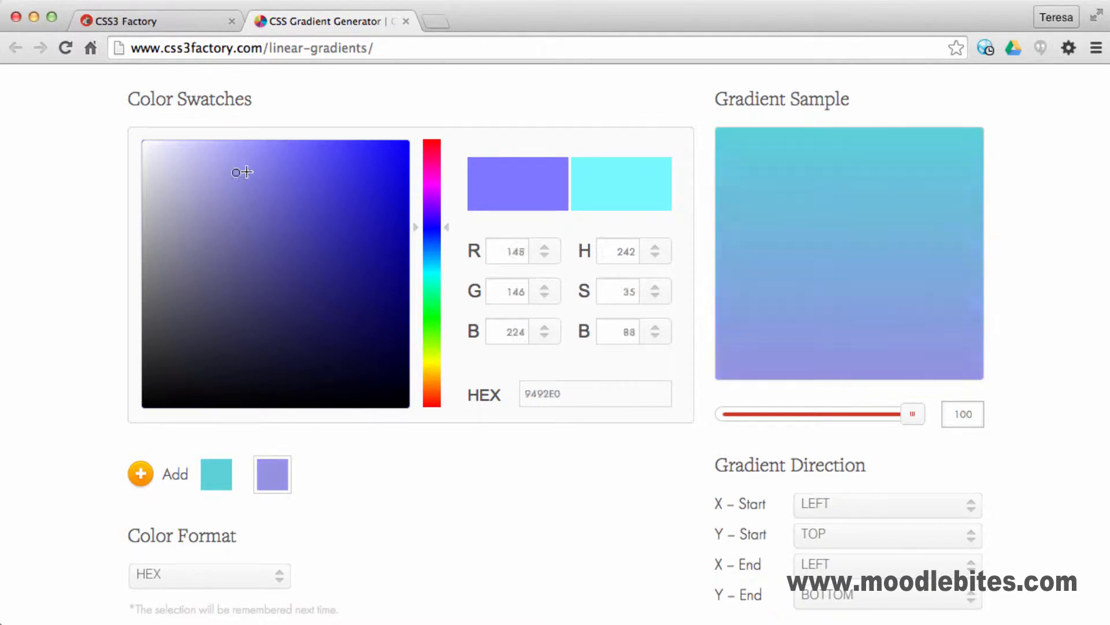
left_click(207, 154)
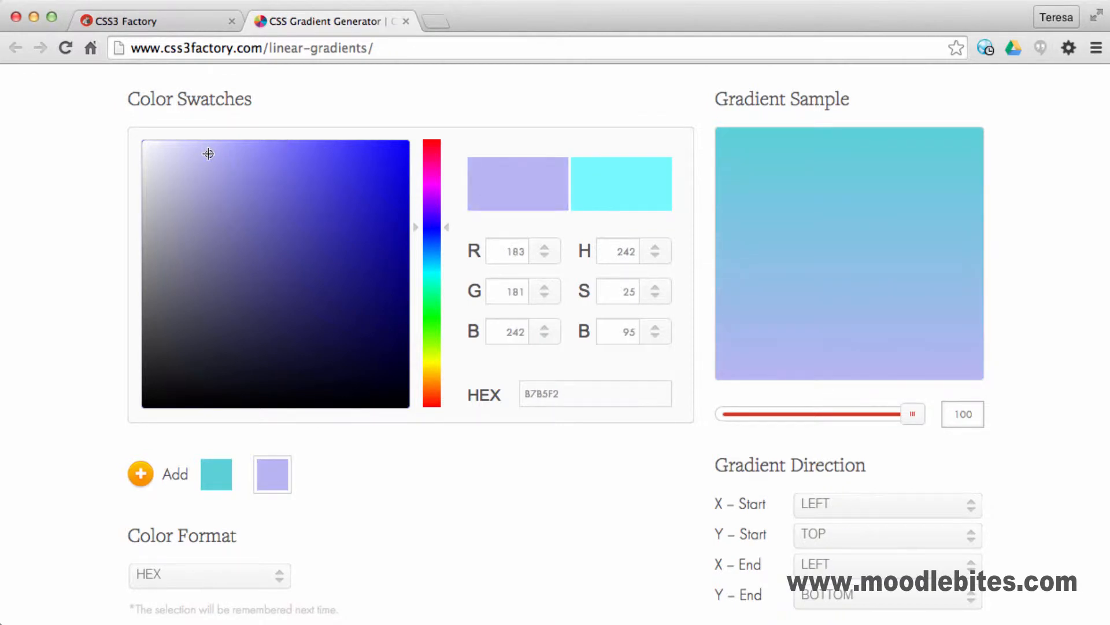
mouse_move(914, 414)
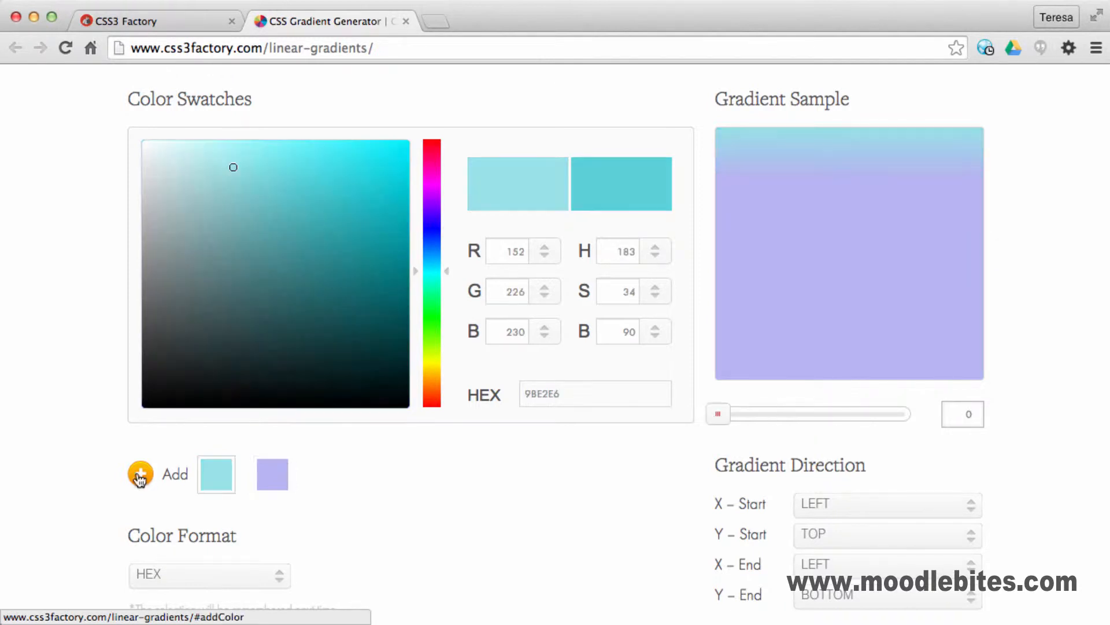
Step: Add a green colour stop and remove the original cyan stop from the gradient
left_click(139, 474)
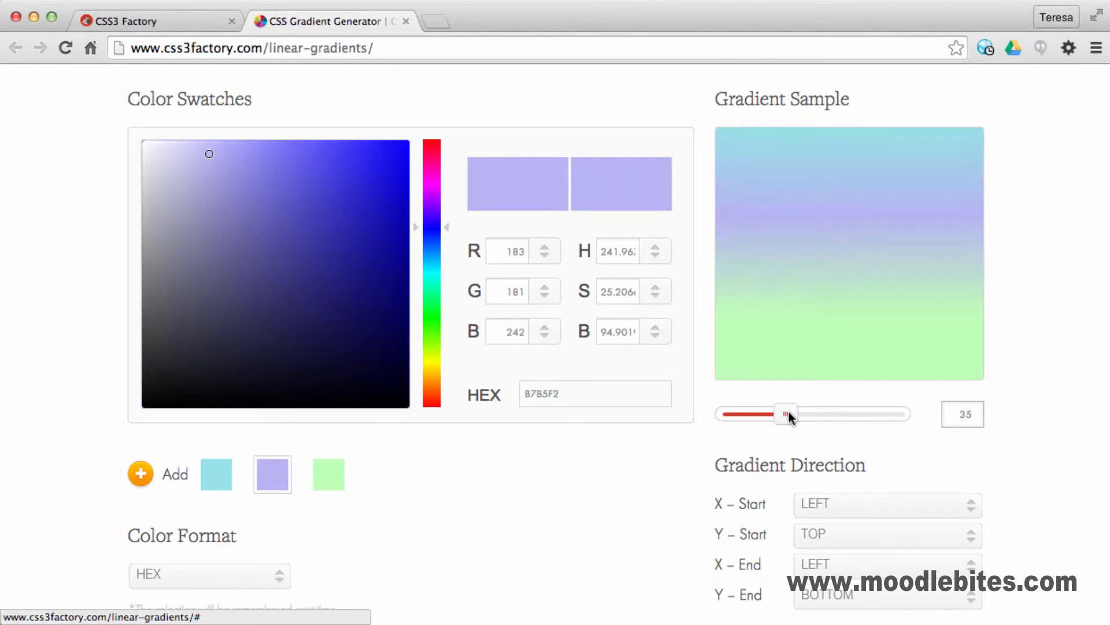
left_click(215, 474)
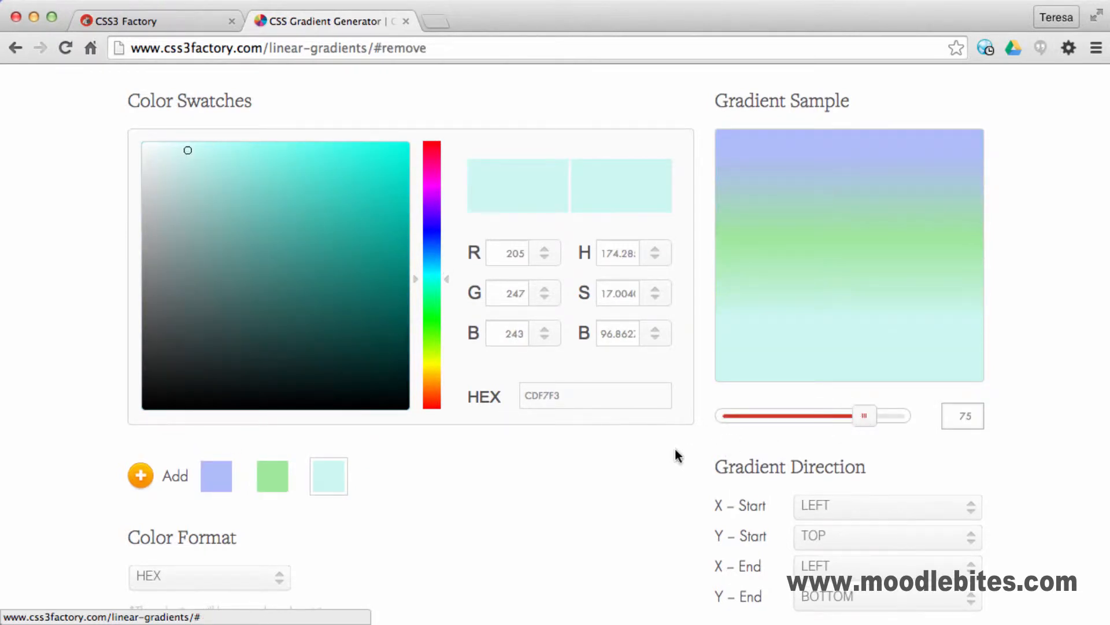
scroll("down", 3)
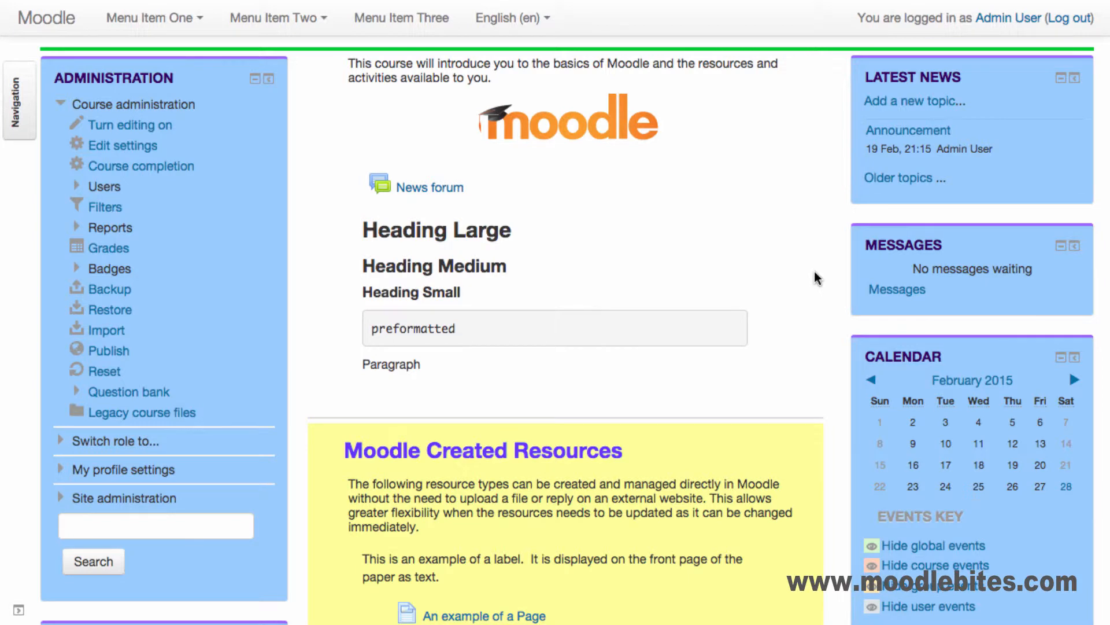
Step: Inspect the first section's div.content in DevTools and apply the lavender–green–mint gradient background
right_click(814, 276)
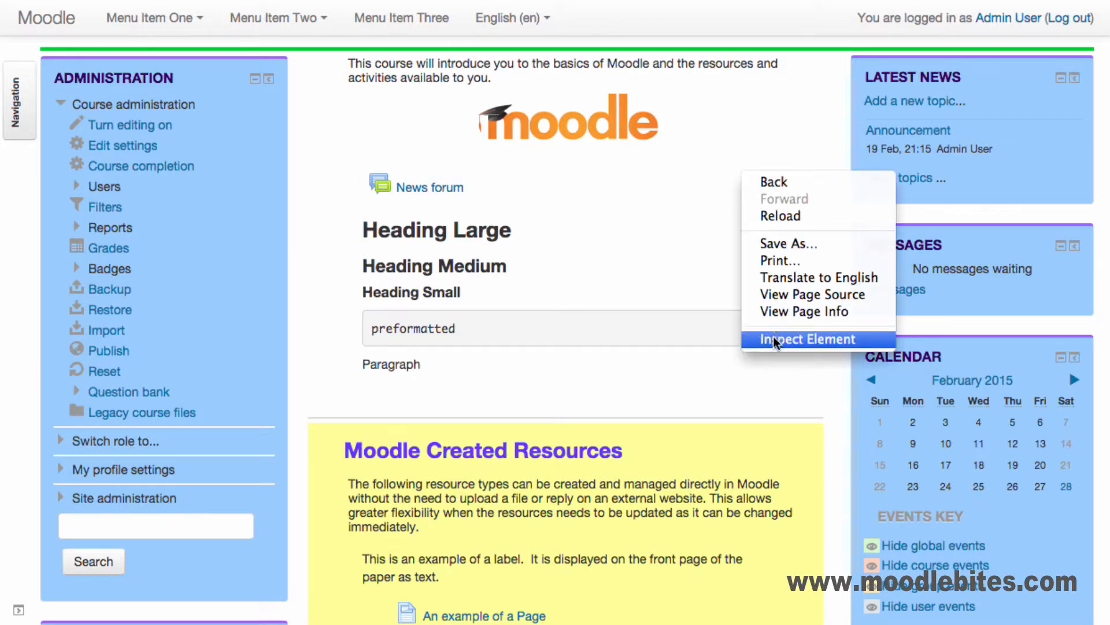
left_click(807, 338)
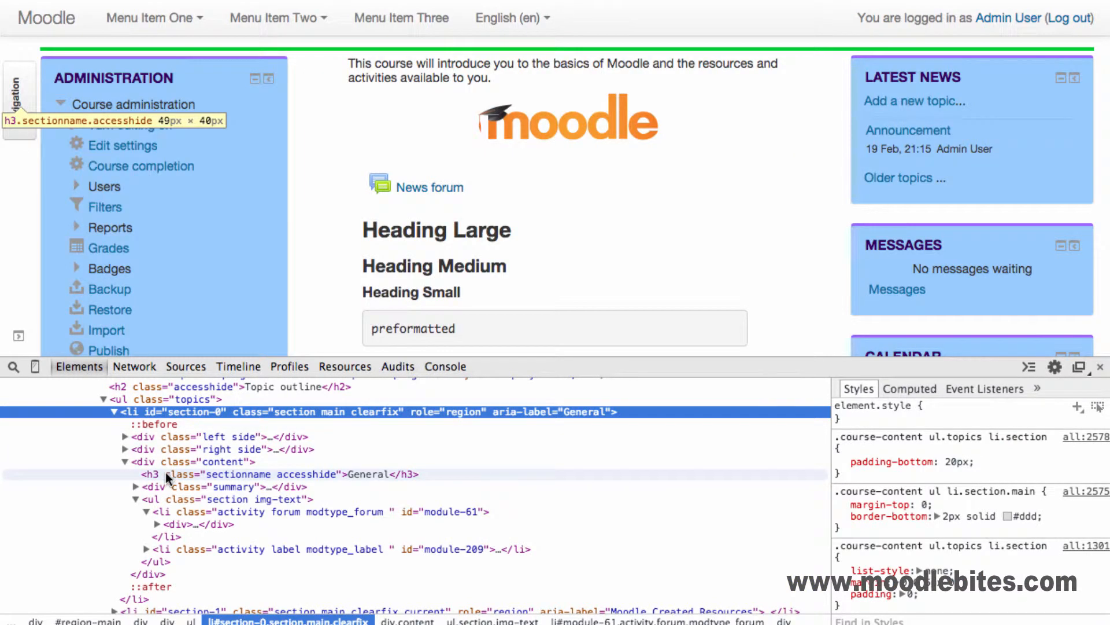
left_click(192, 461)
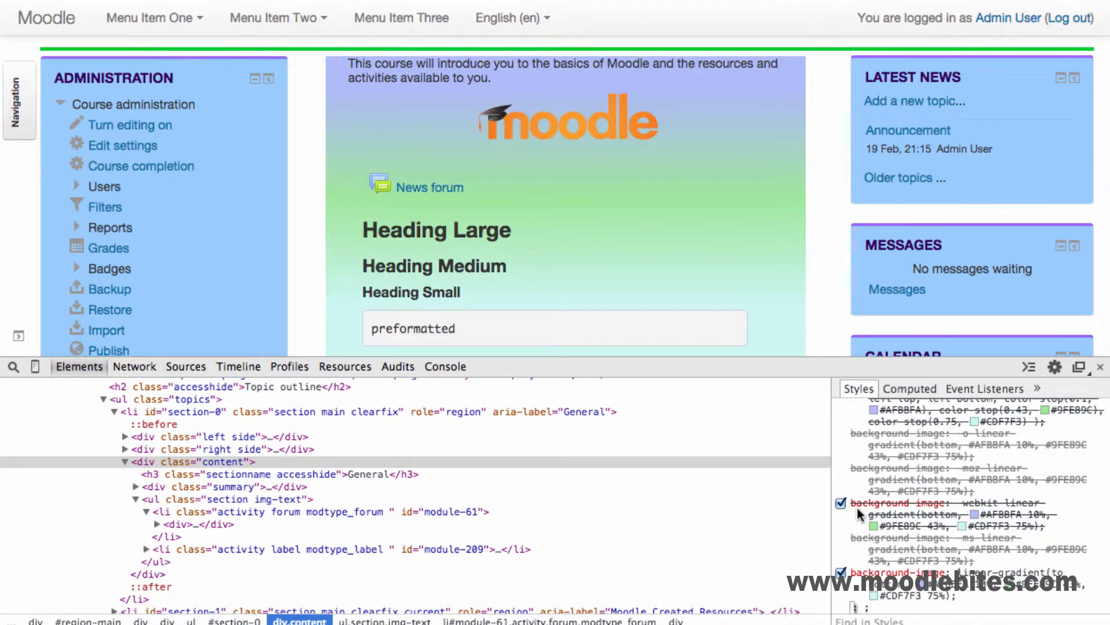
scroll("up", 3)
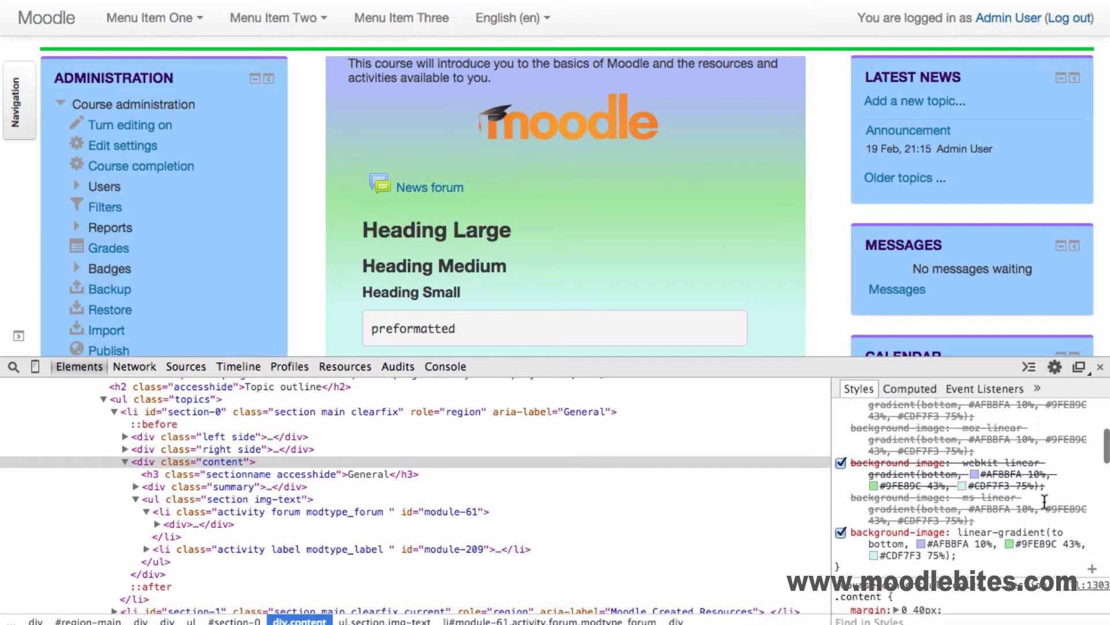
scroll("up", 3)
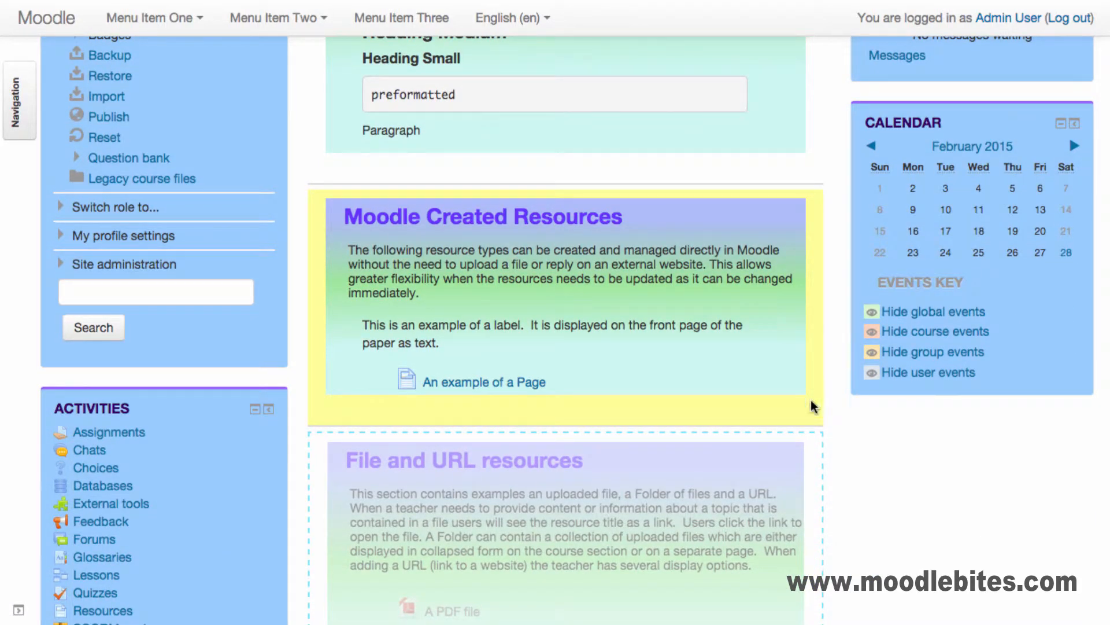
scroll("down", 3)
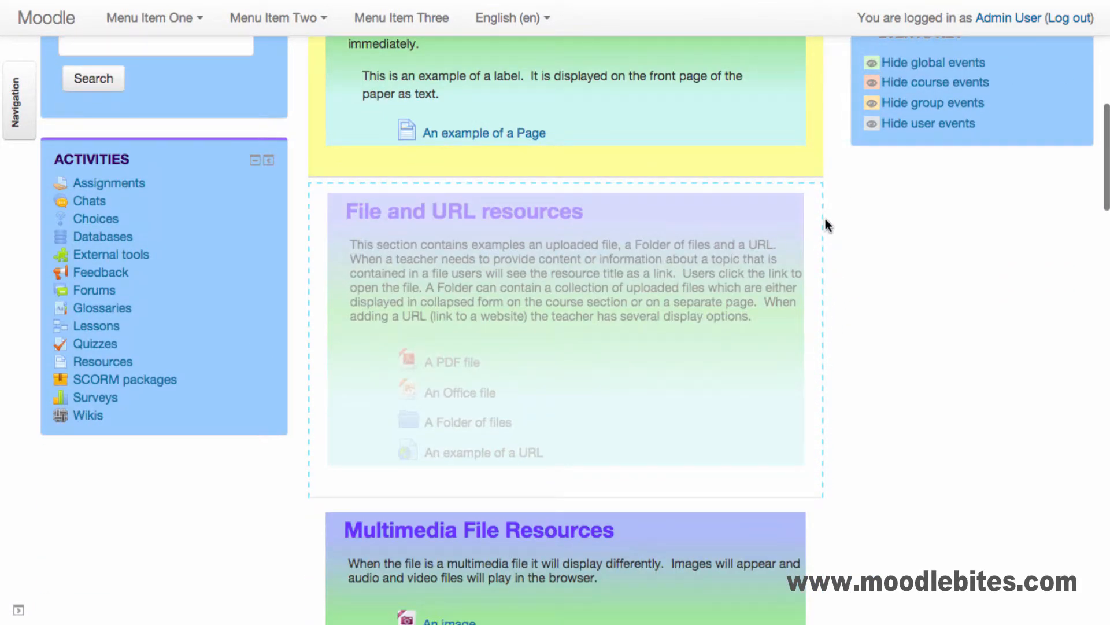
mouse_move(823, 474)
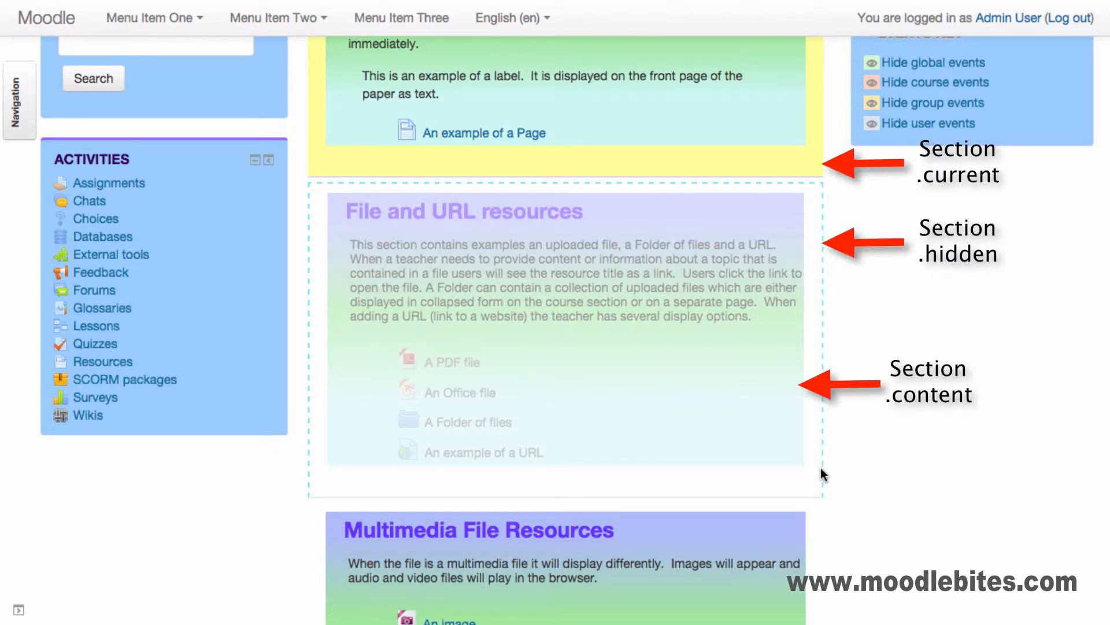
mouse_move(821, 186)
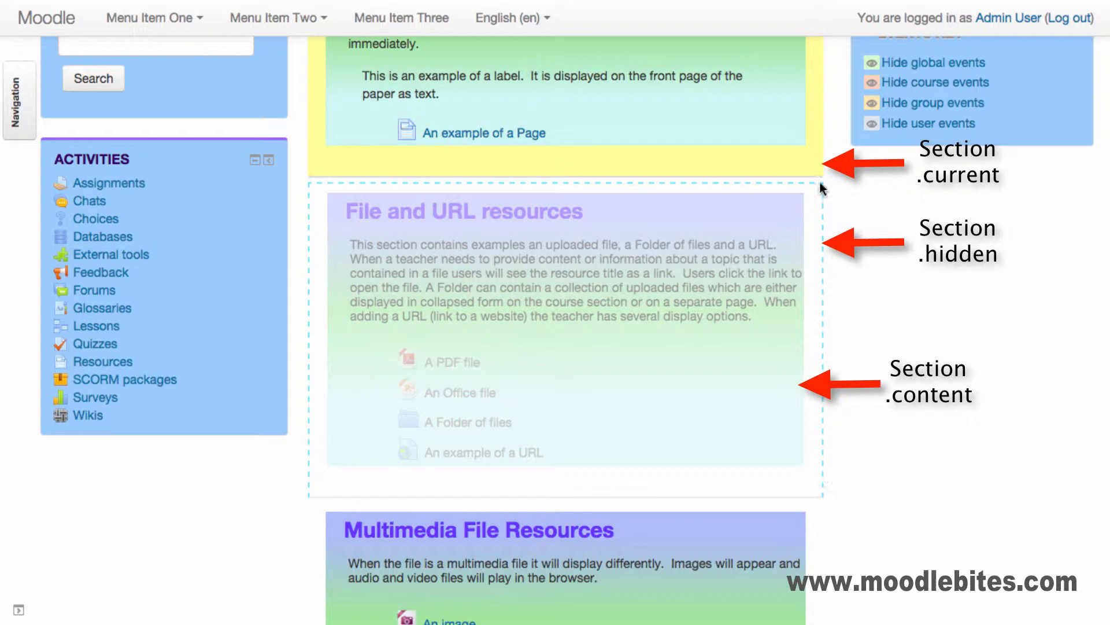
mouse_move(825, 306)
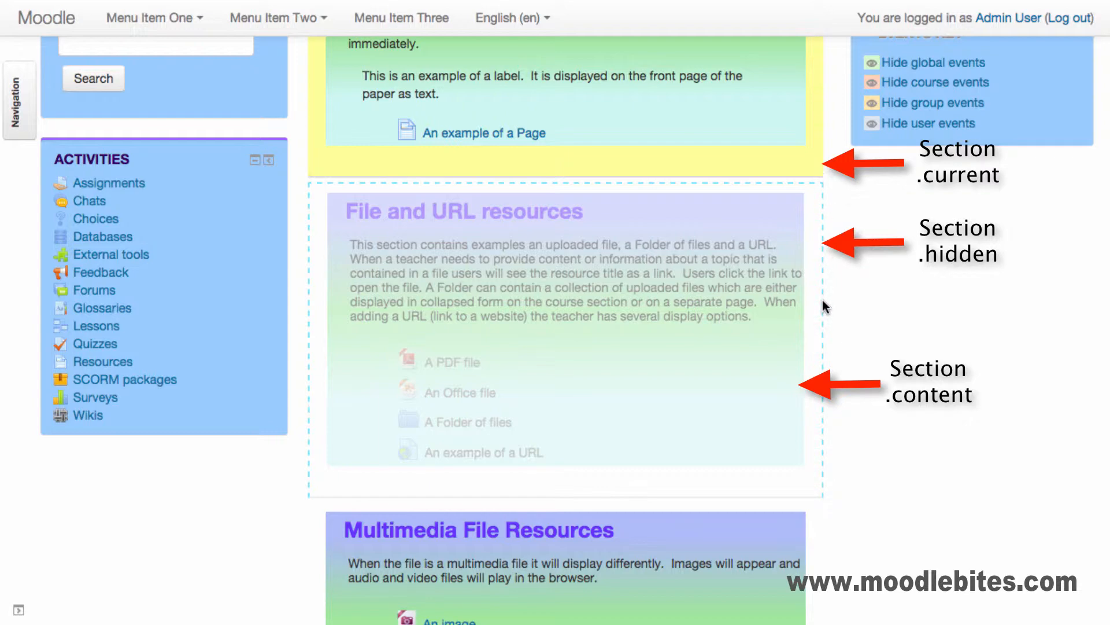
scroll("down", 3)
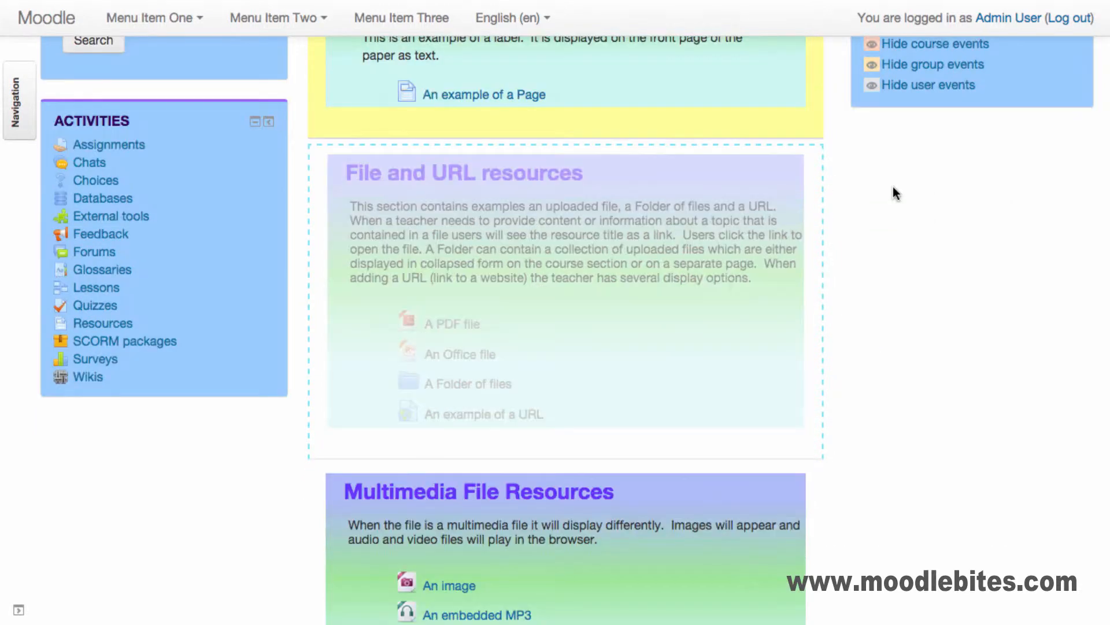
scroll("down", 3)
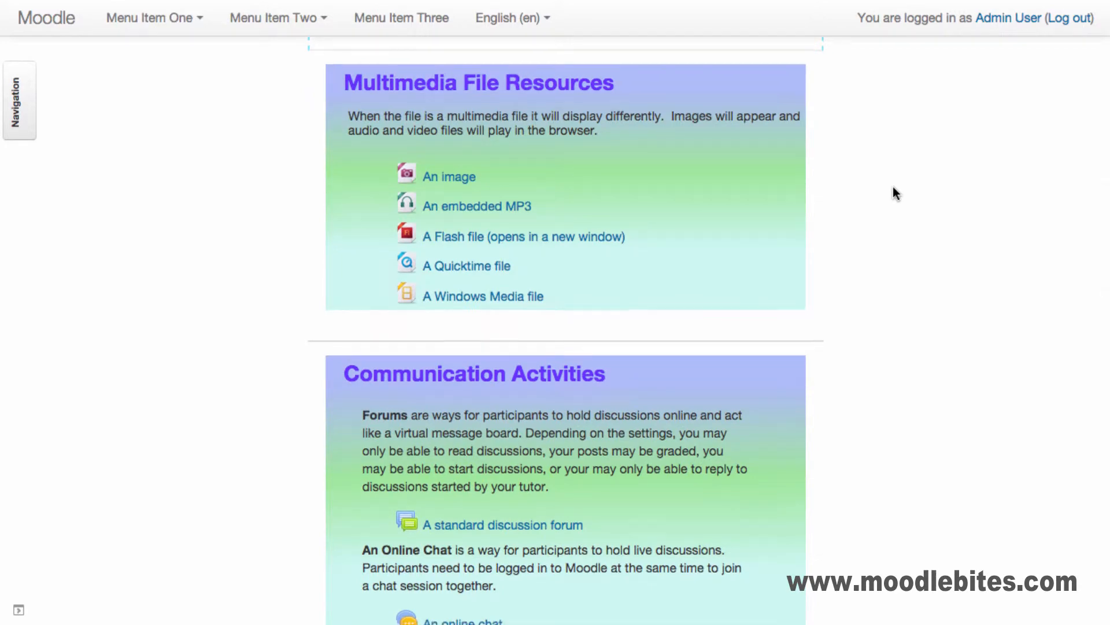
scroll("down", 3)
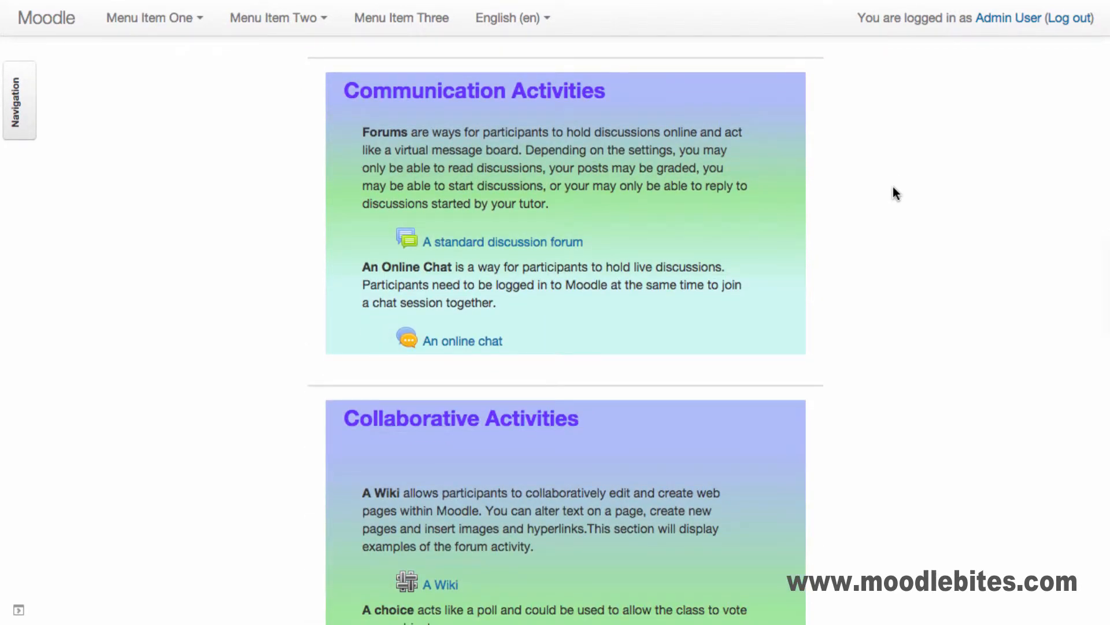
scroll("down", 3)
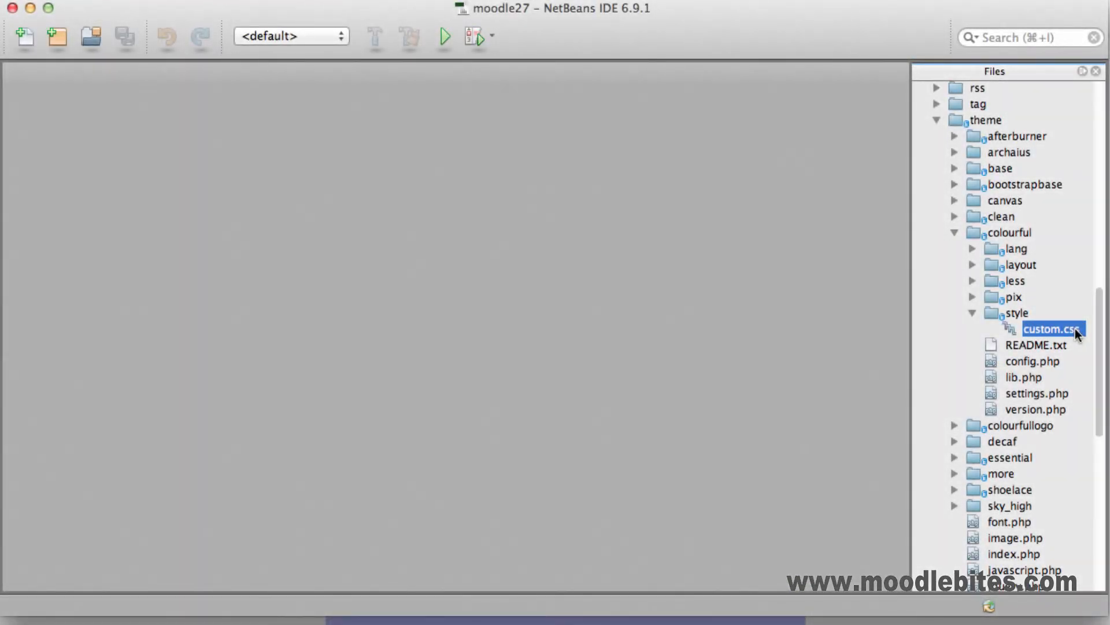
Step: Open the colourful theme's custom.css and type the '.course-content li.section .content' selector after .sectionname
double_click(1051, 329)
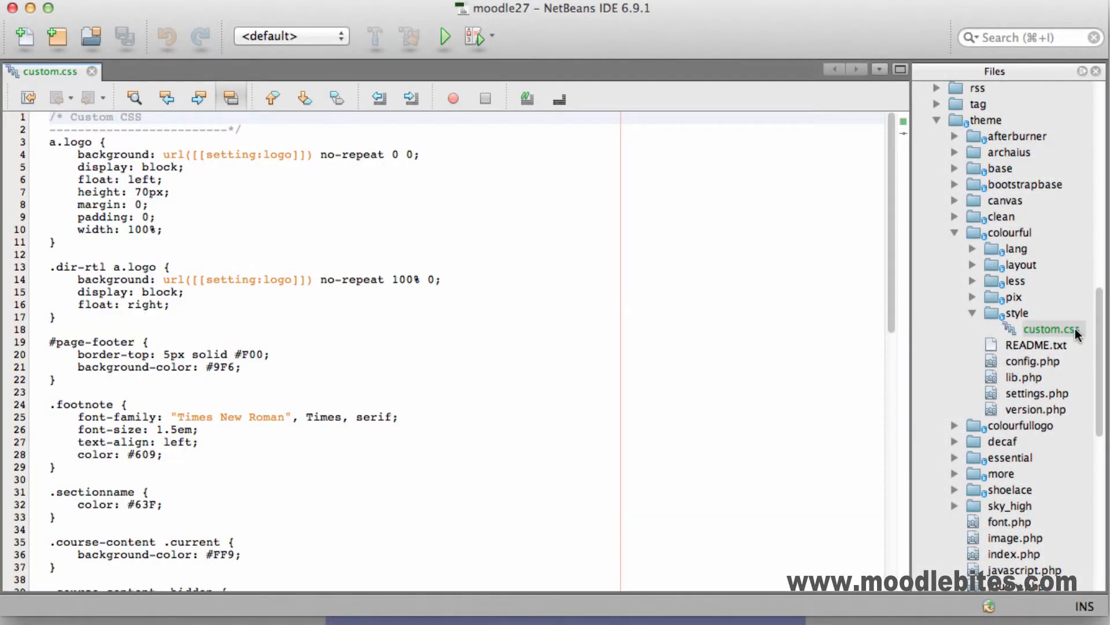
scroll("down", 3)
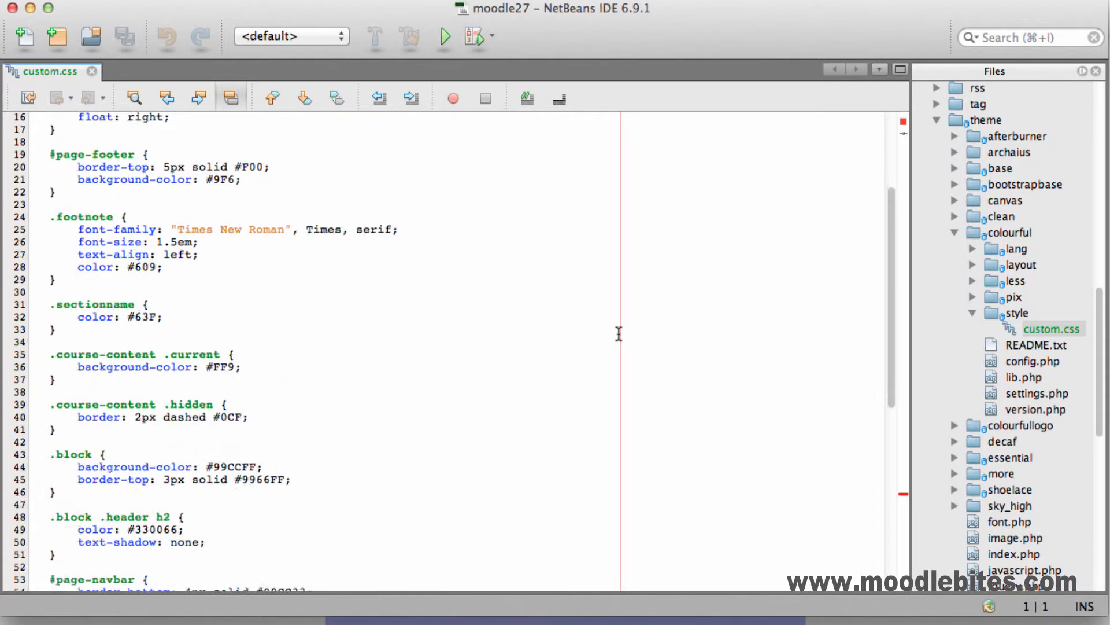
scroll("down", 3)
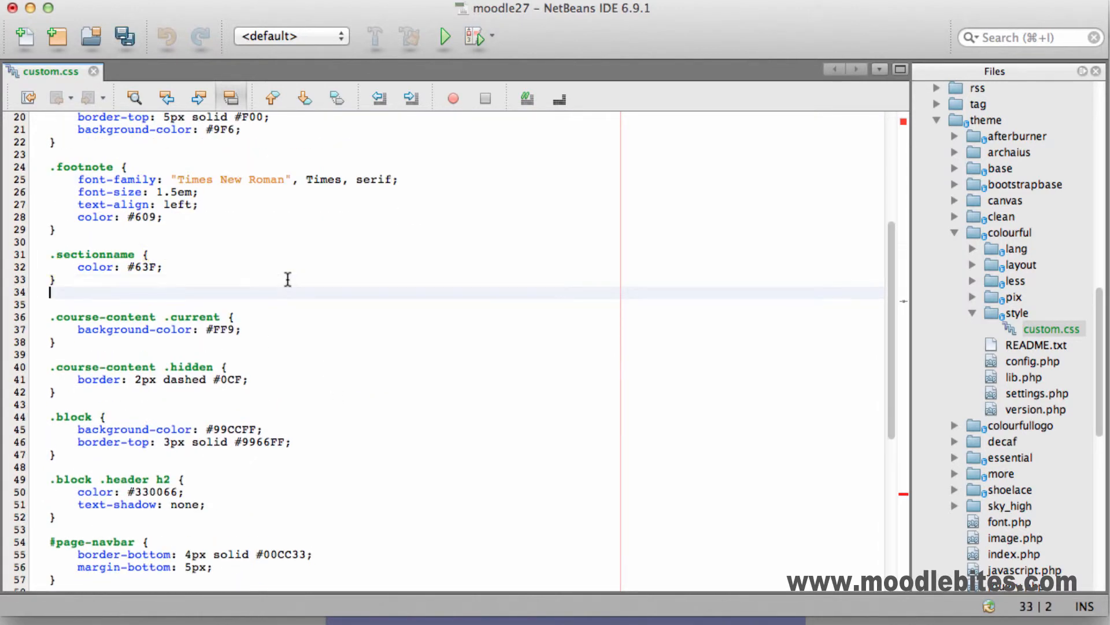
type(".course-content")
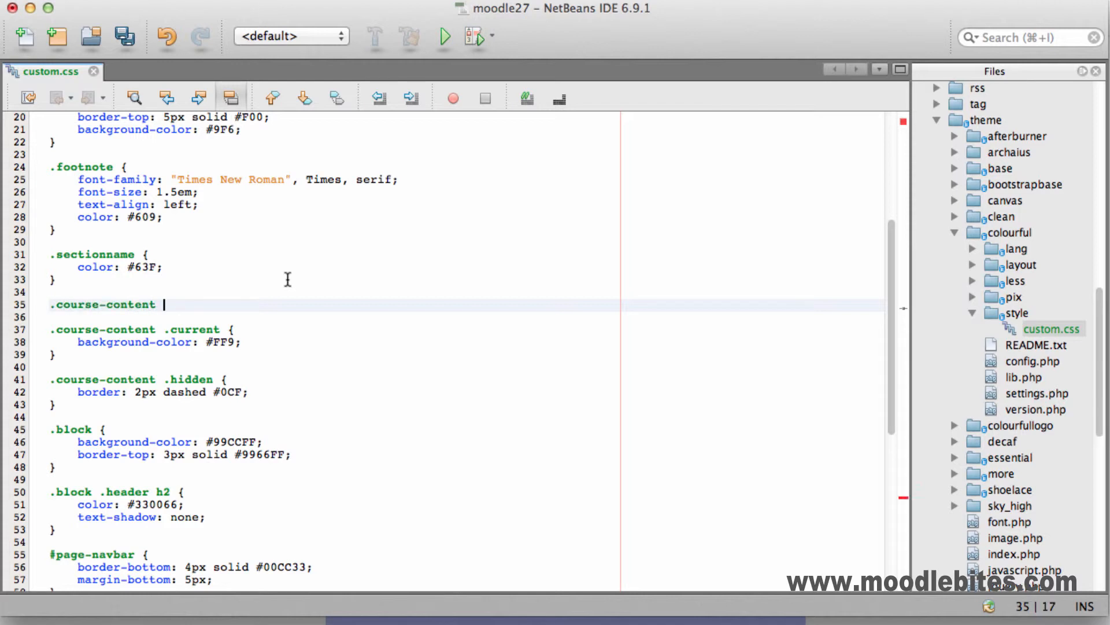
type("li.section .content")
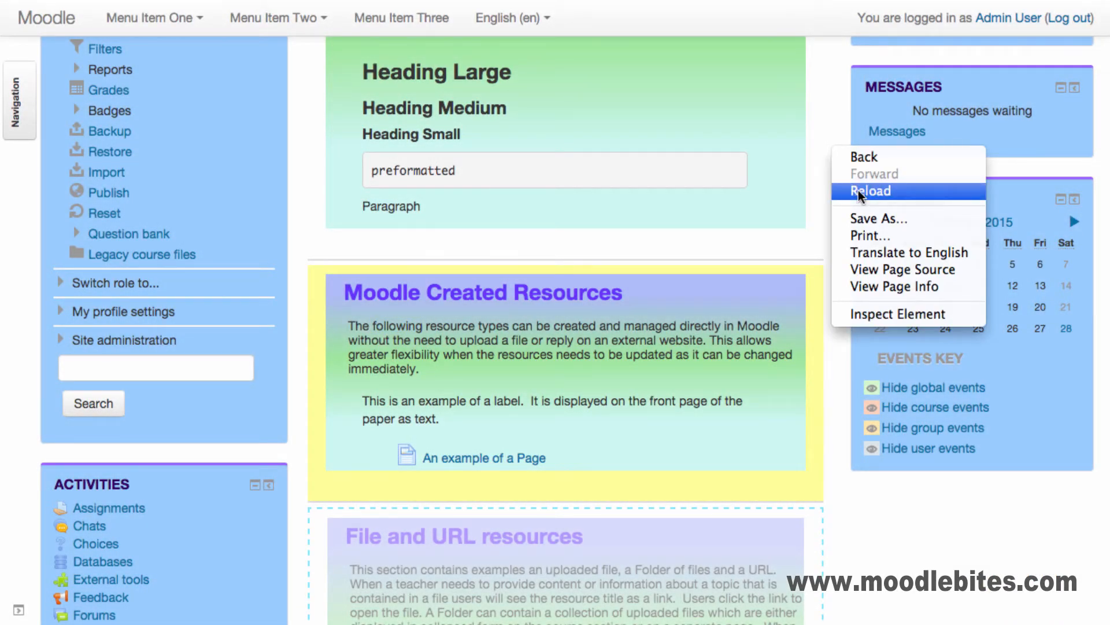
Step: Reload the course page and scroll to check the sections' gradient backgrounds
left_click(870, 190)
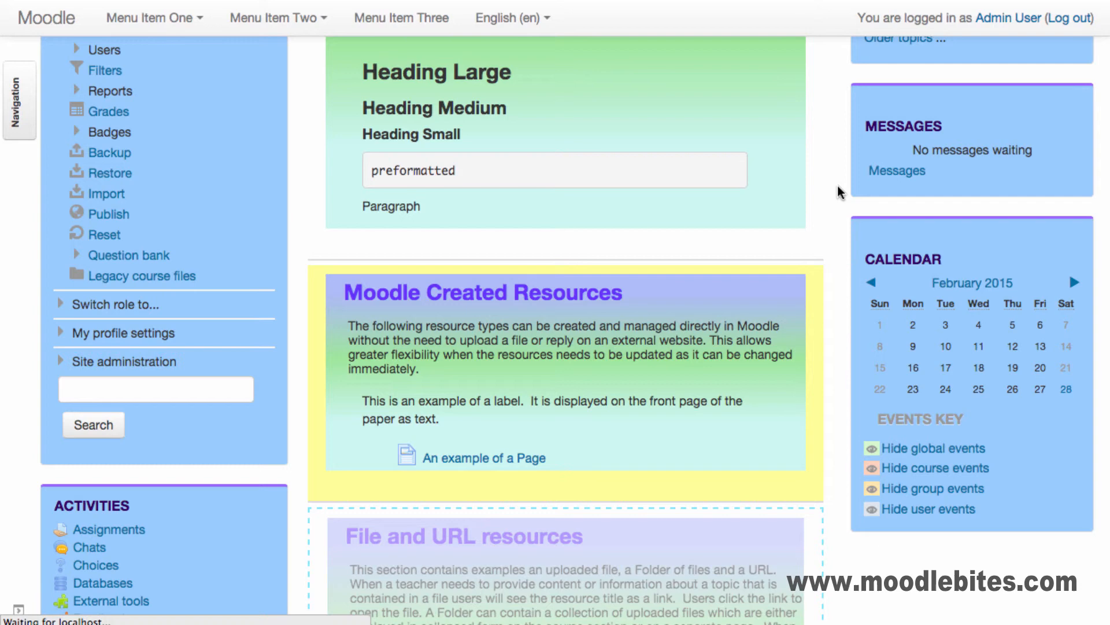
scroll("down", 3)
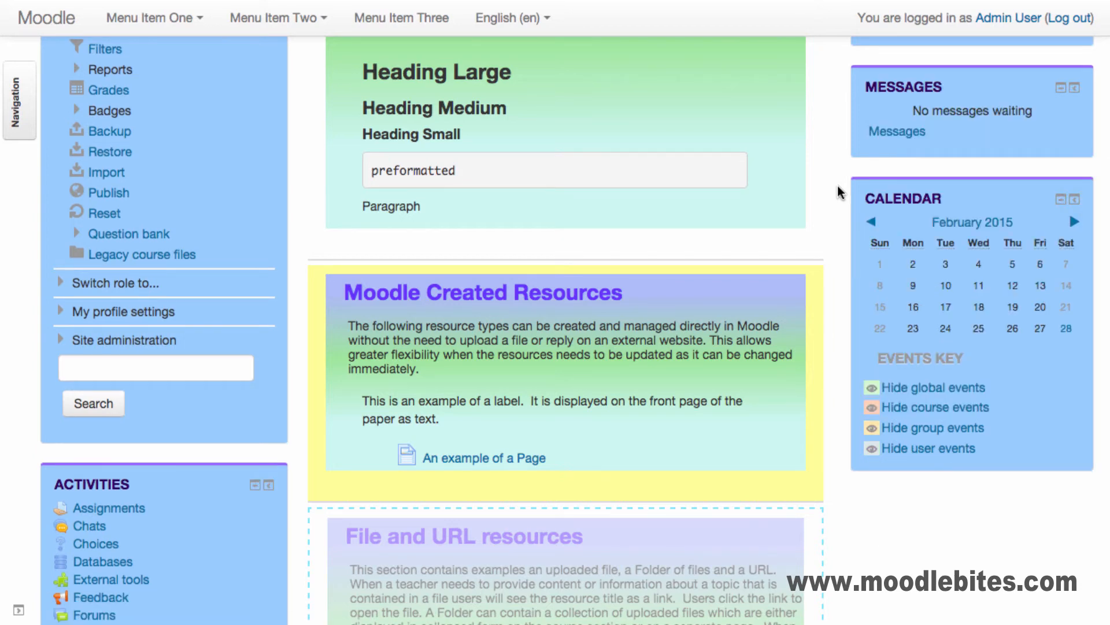